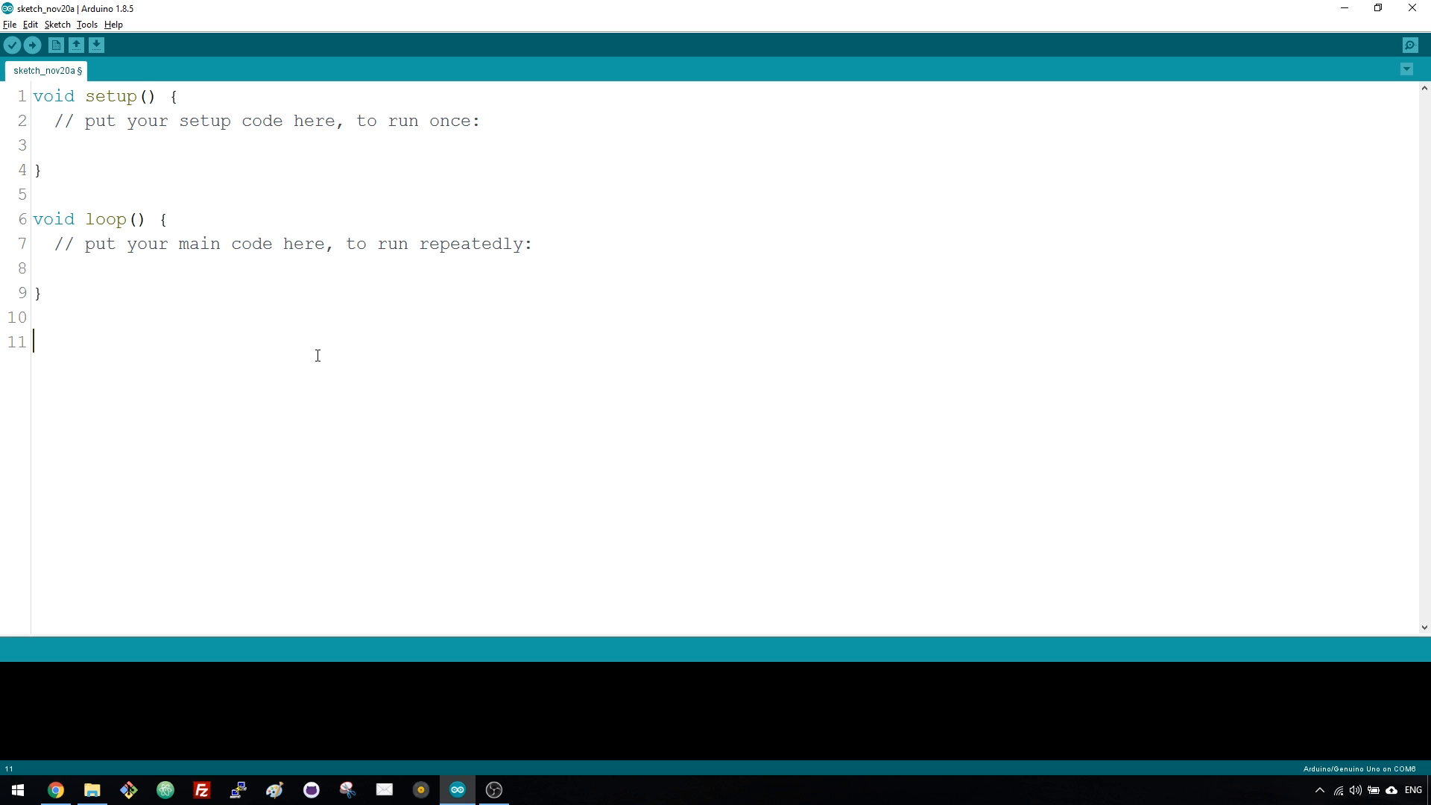
mouse_move(375, 293)
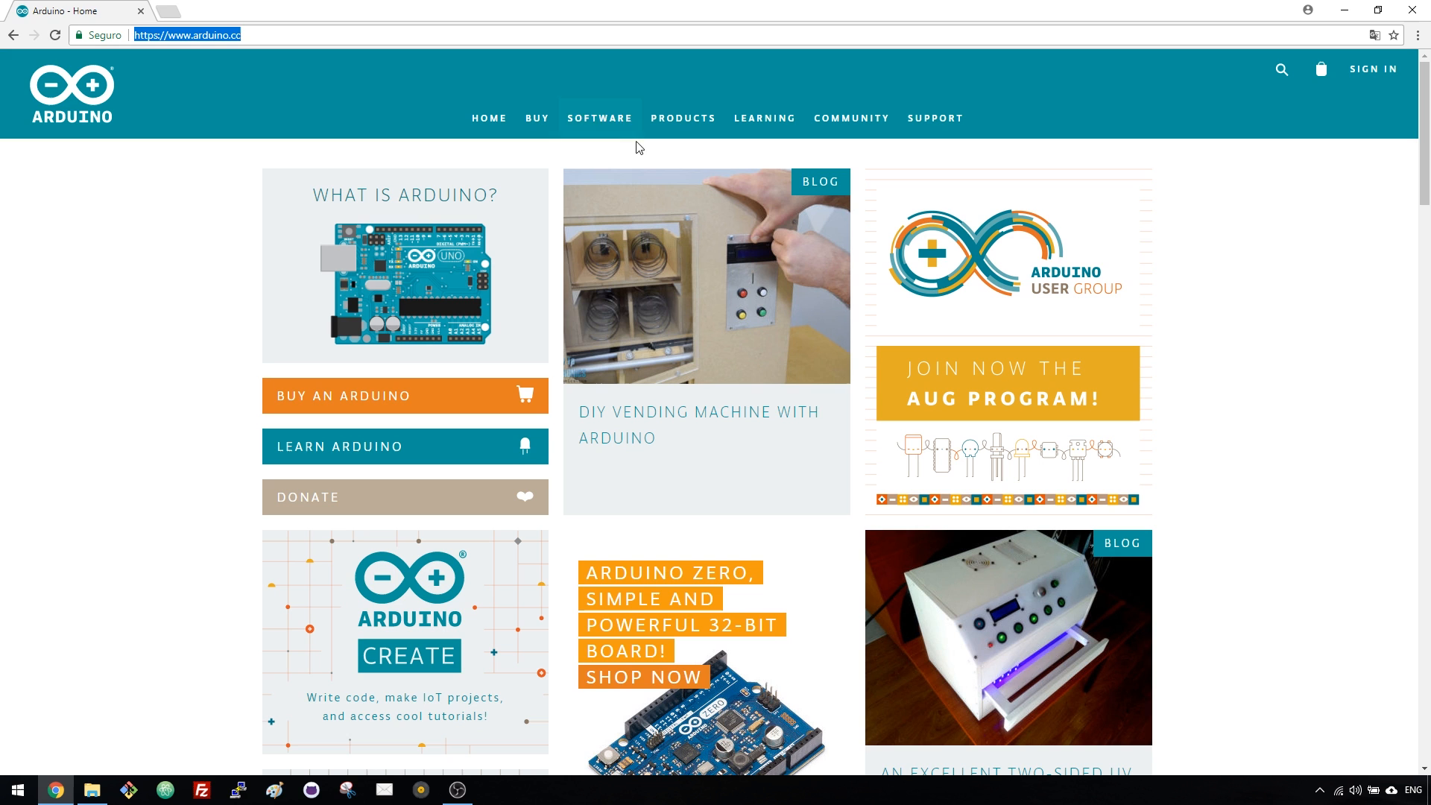
- Reach the Download the Arduino IDE section of the Arduino Software page
click(600, 118)
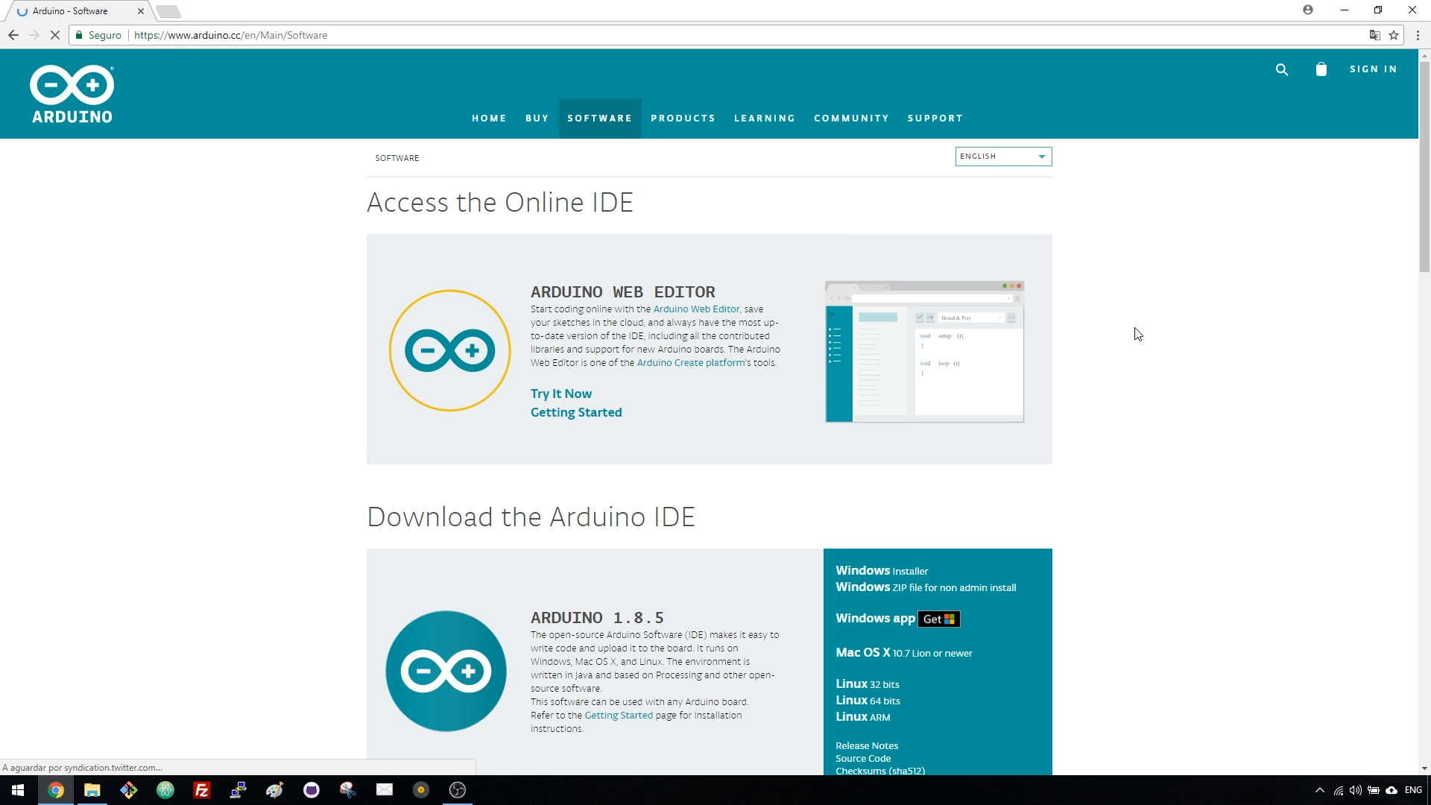
scroll(down, 3)
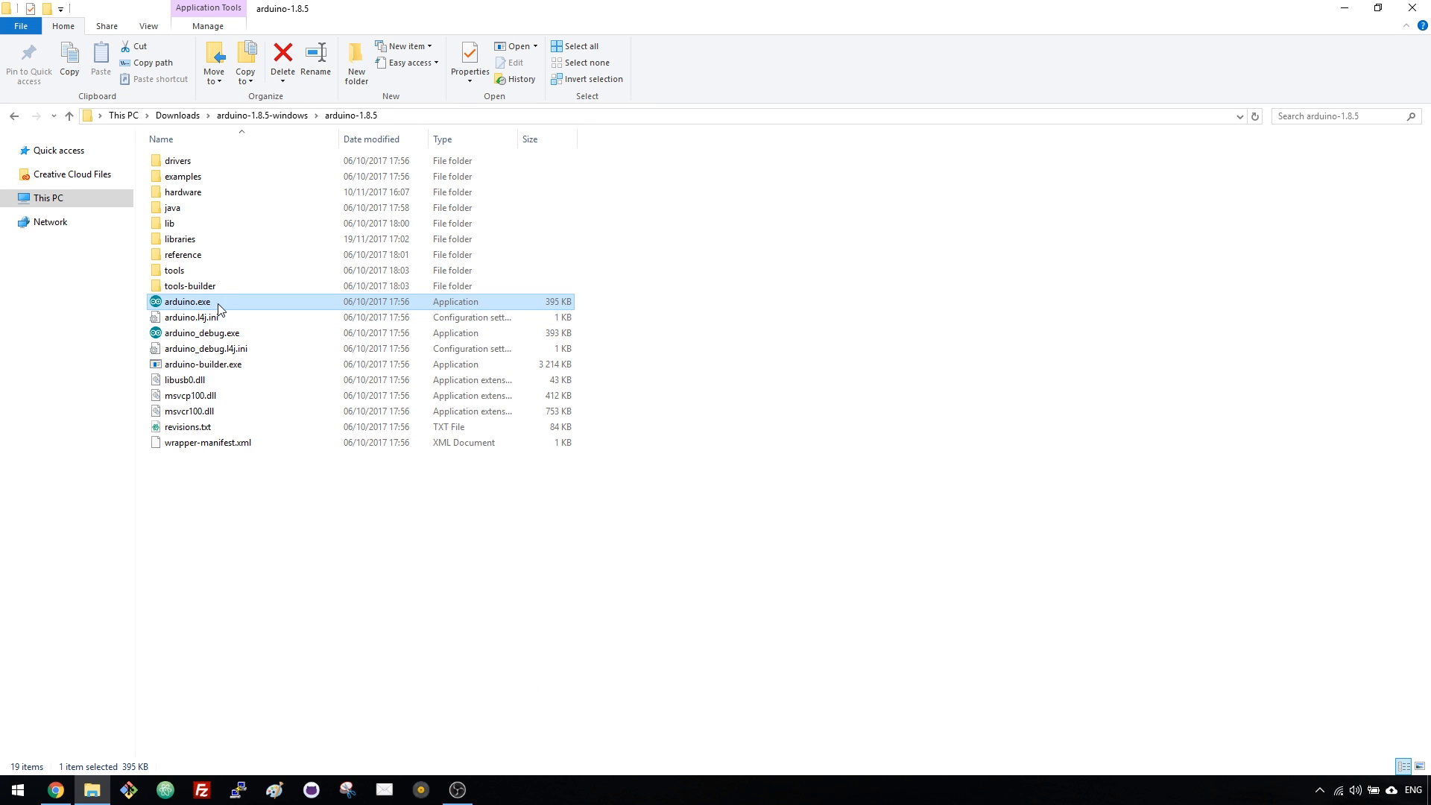
- Launch arduino.exe from the arduino-1.8.5 folder to start Arduino IDE 1.8.5
double_click(186, 301)
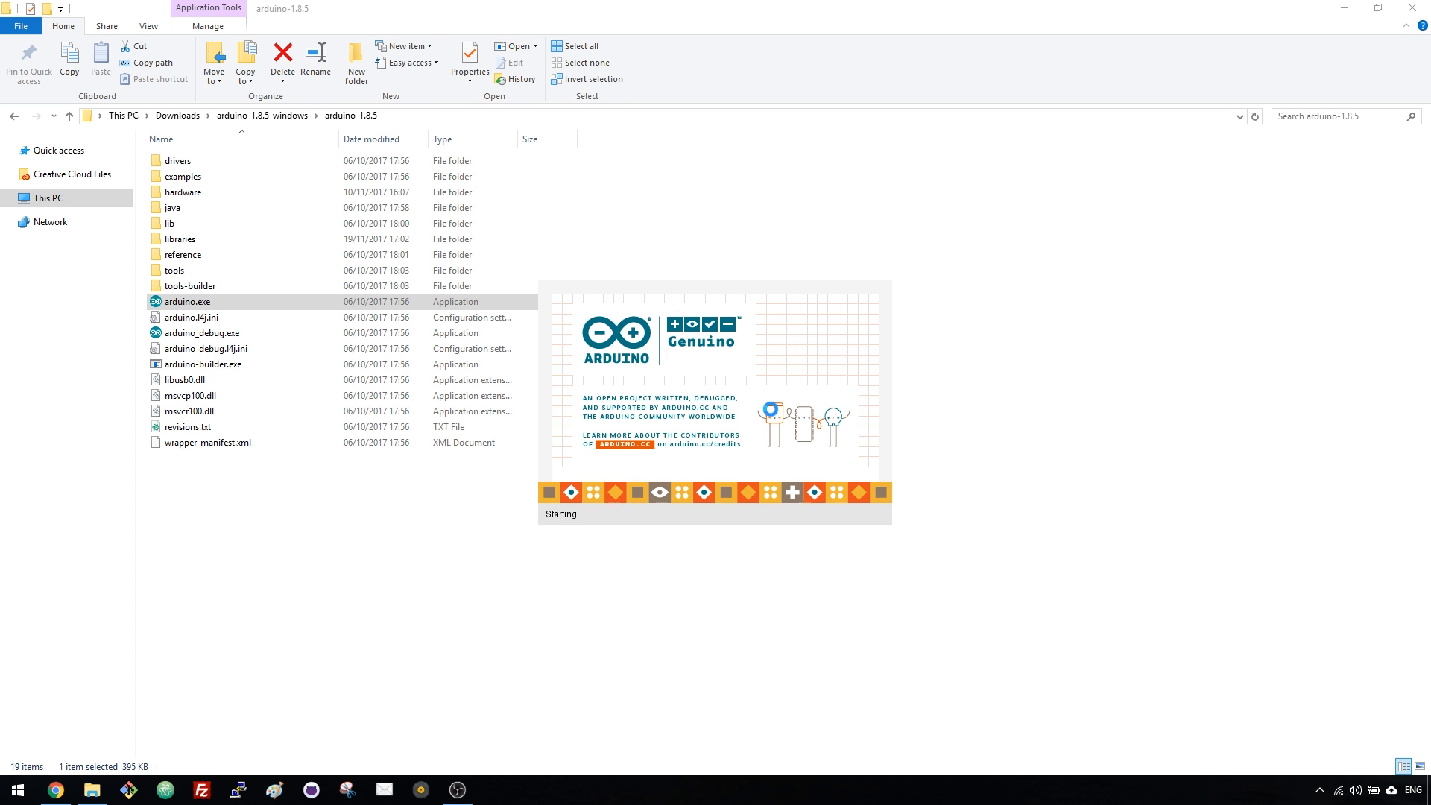
double_click(182, 301)
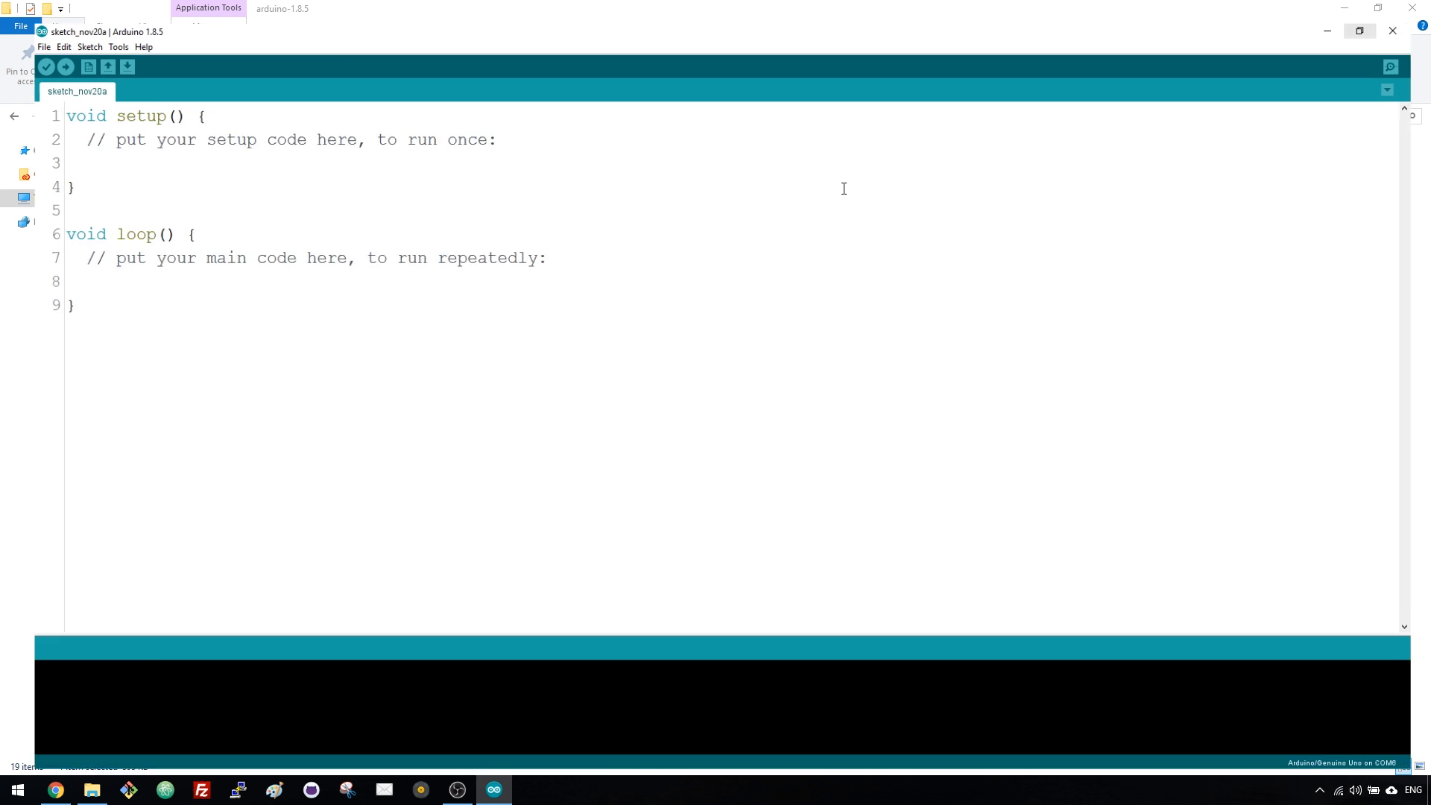
- Maximize the blank sketch and point out its loop() and setup() bodies
click(1359, 31)
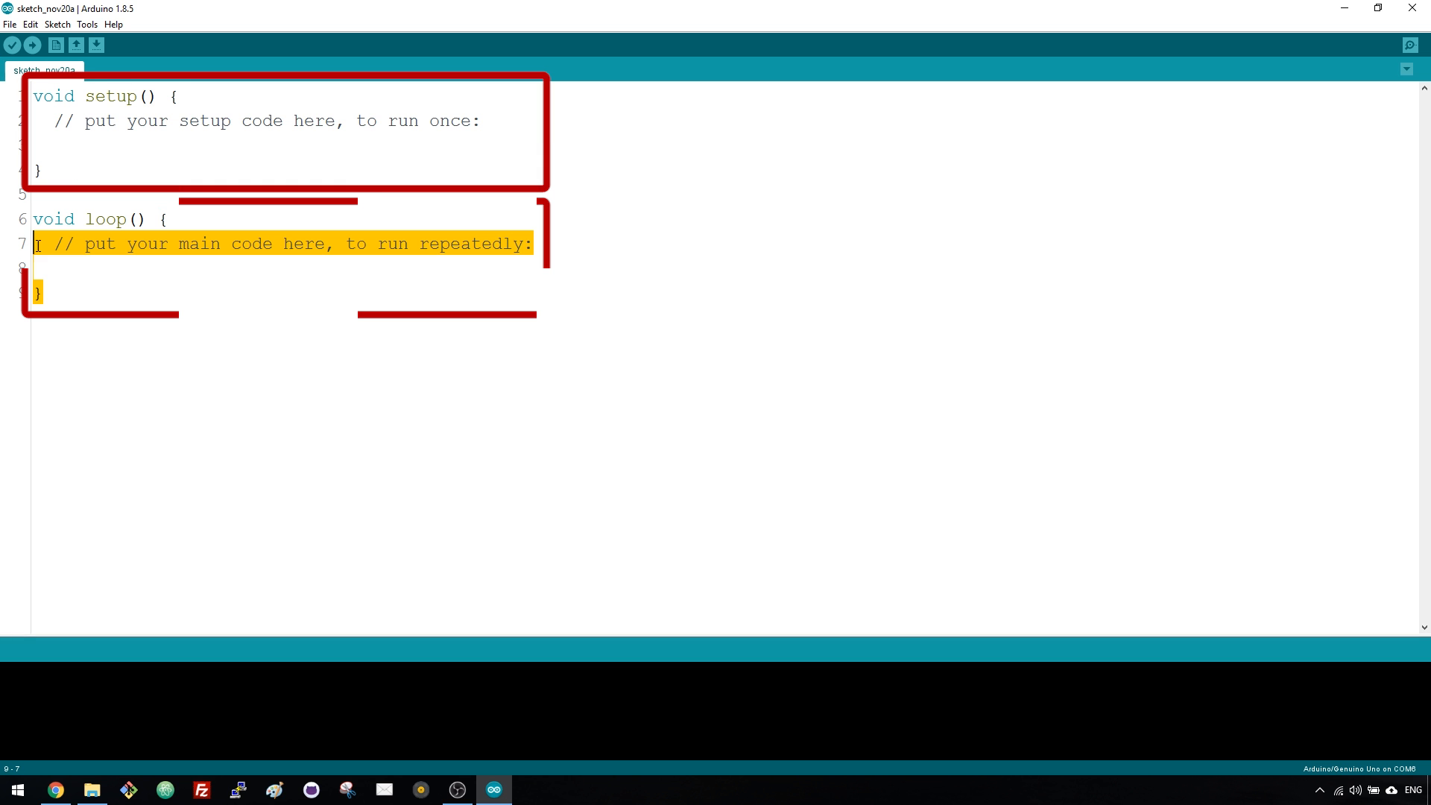
click(80, 151)
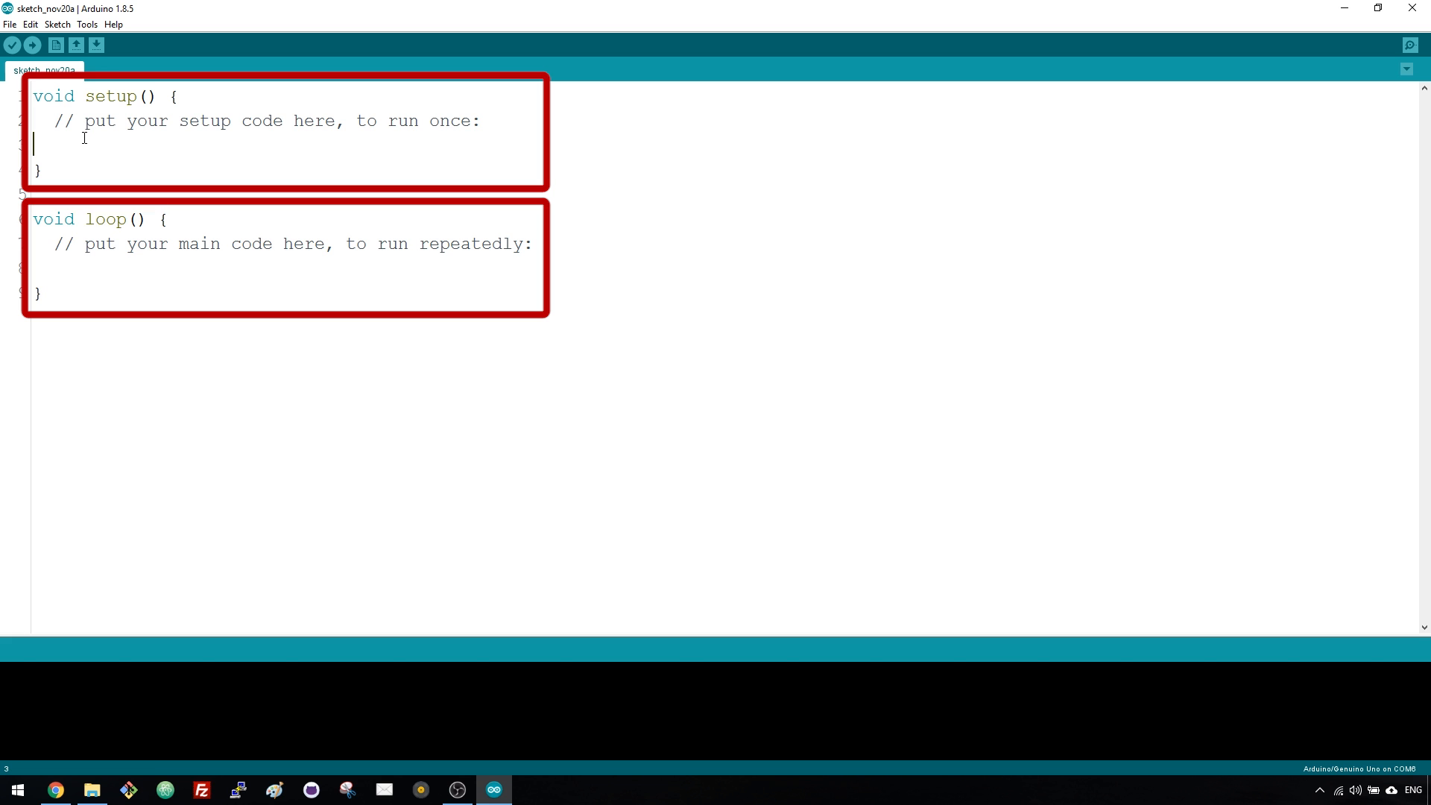
click(64, 271)
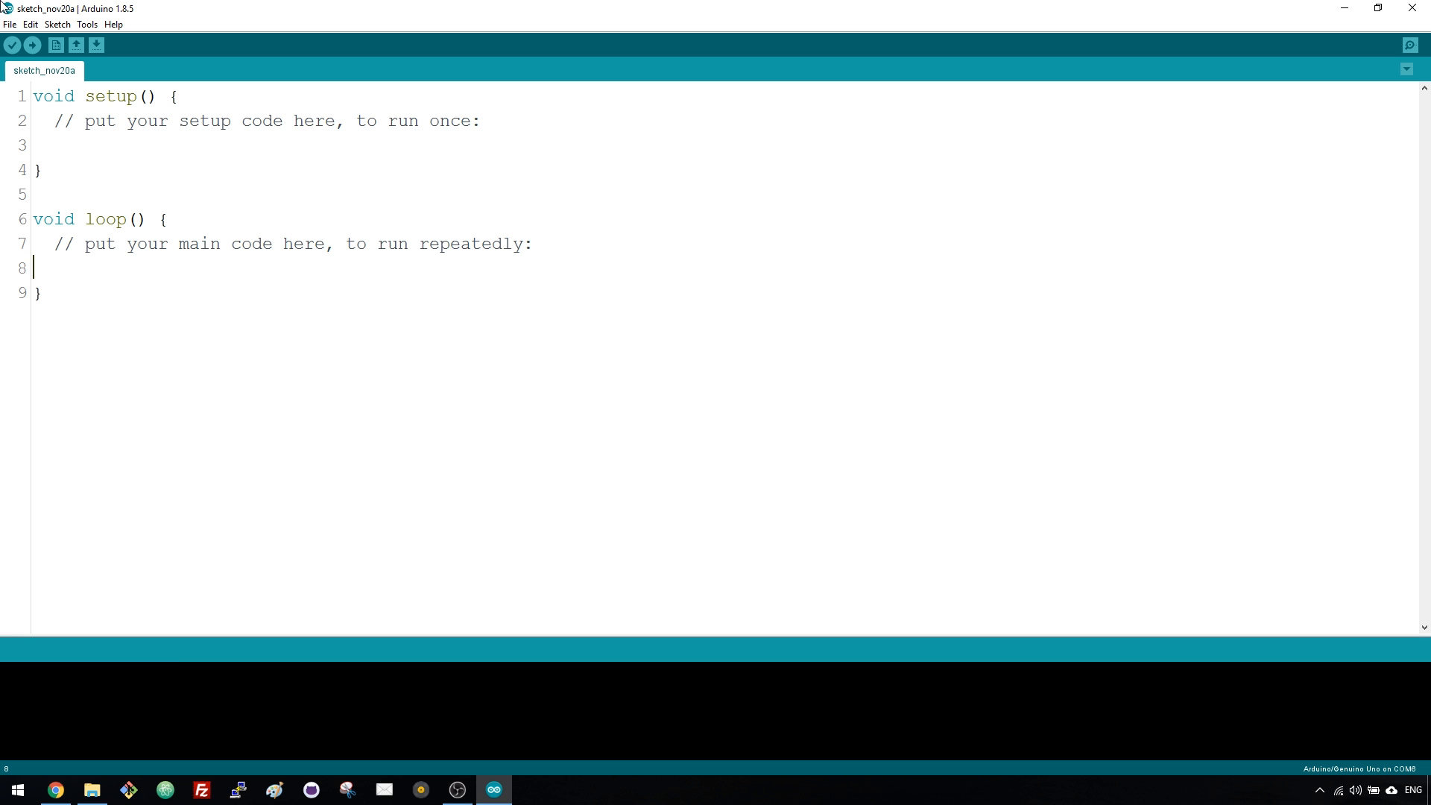
mouse_move(94, 216)
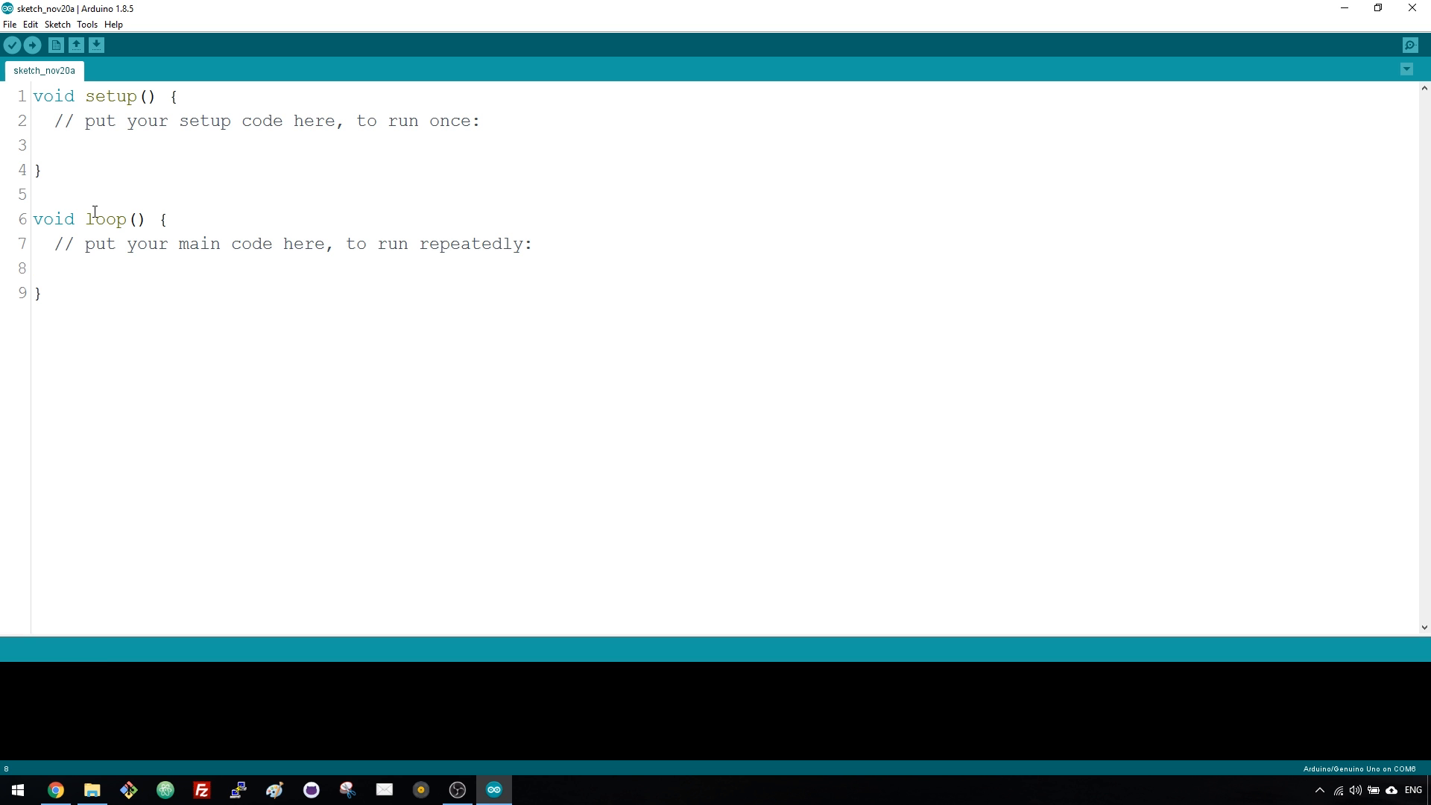
- Open the Blink sketch from File > Examples > 01.Basics
click(9, 29)
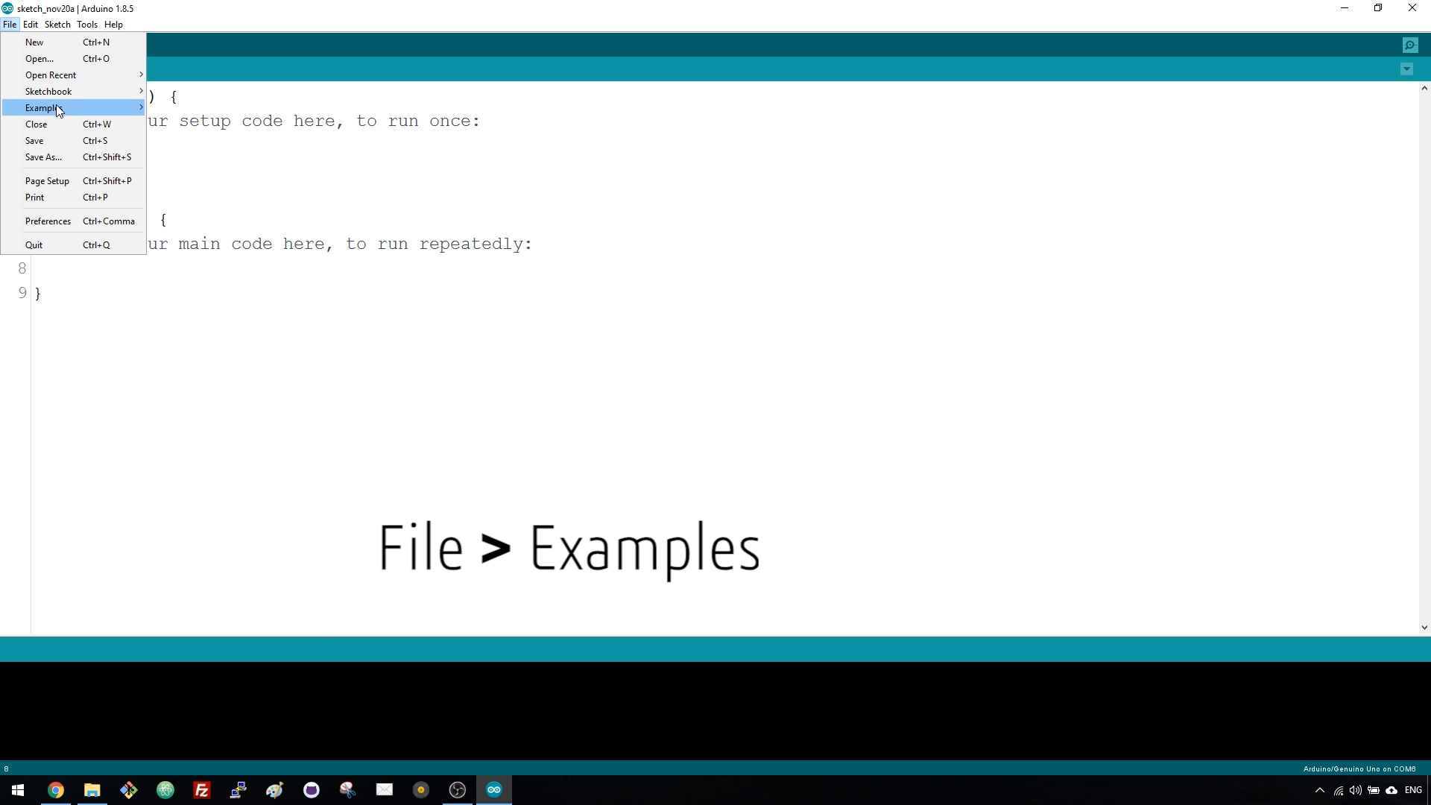
click(45, 108)
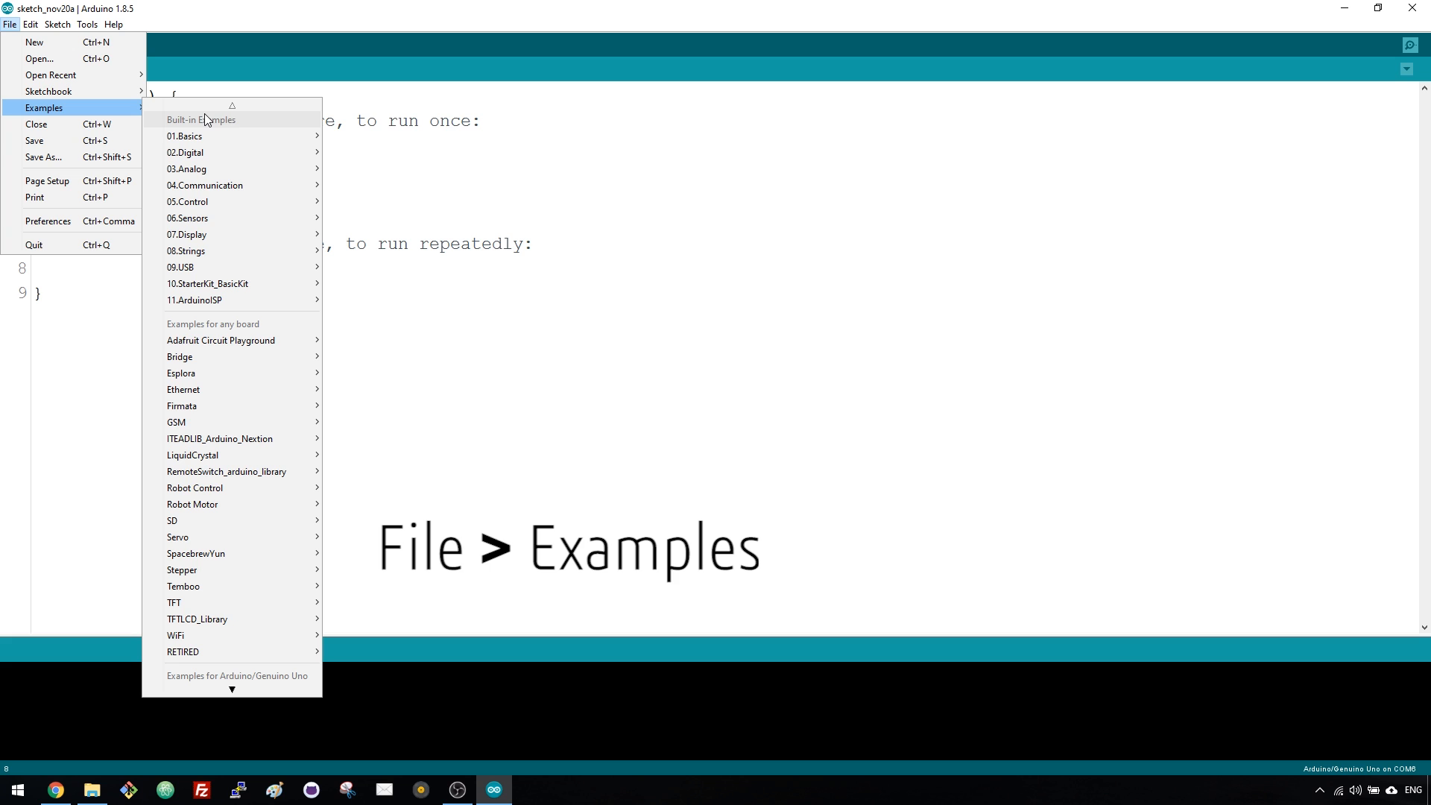
mouse_move(234, 123)
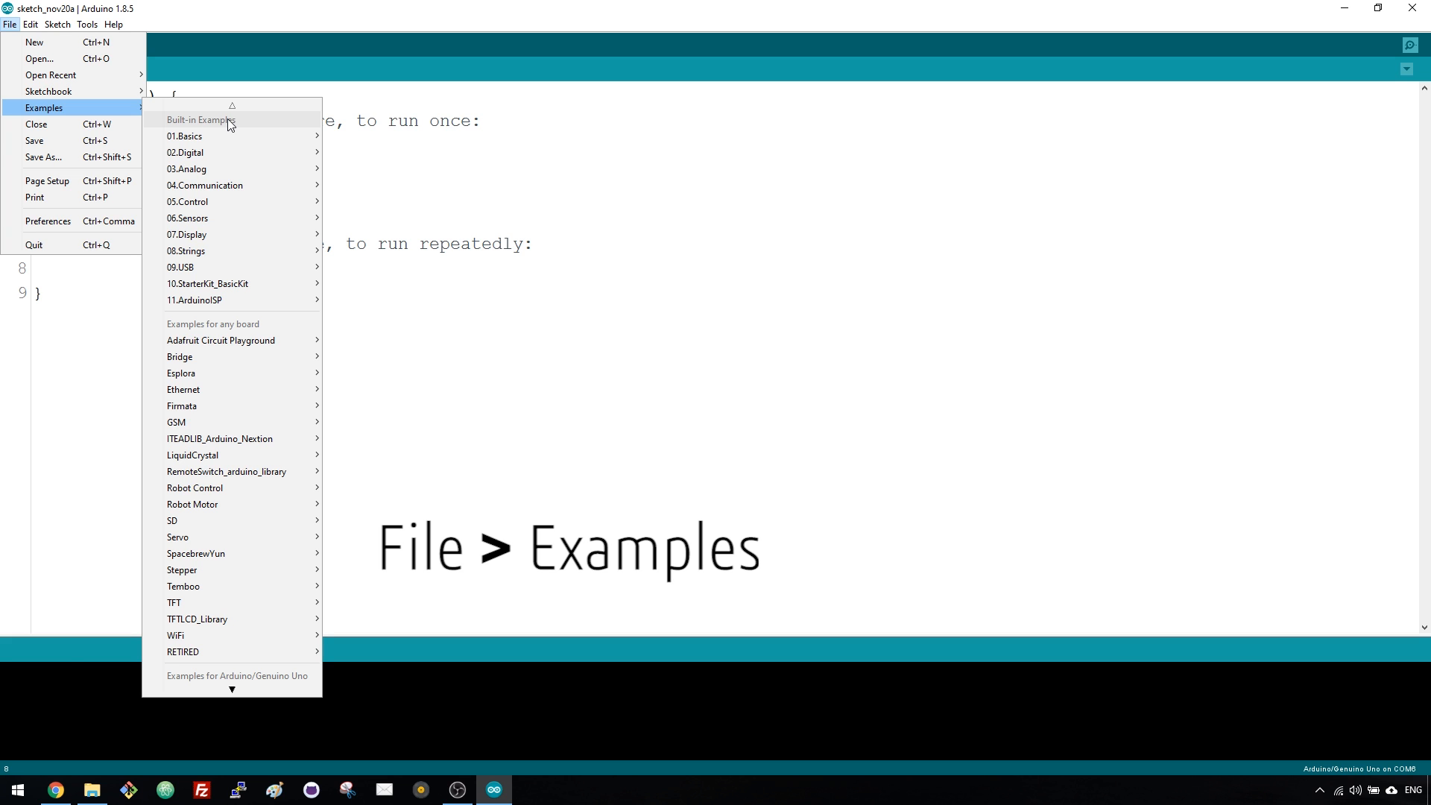
mouse_move(323, 120)
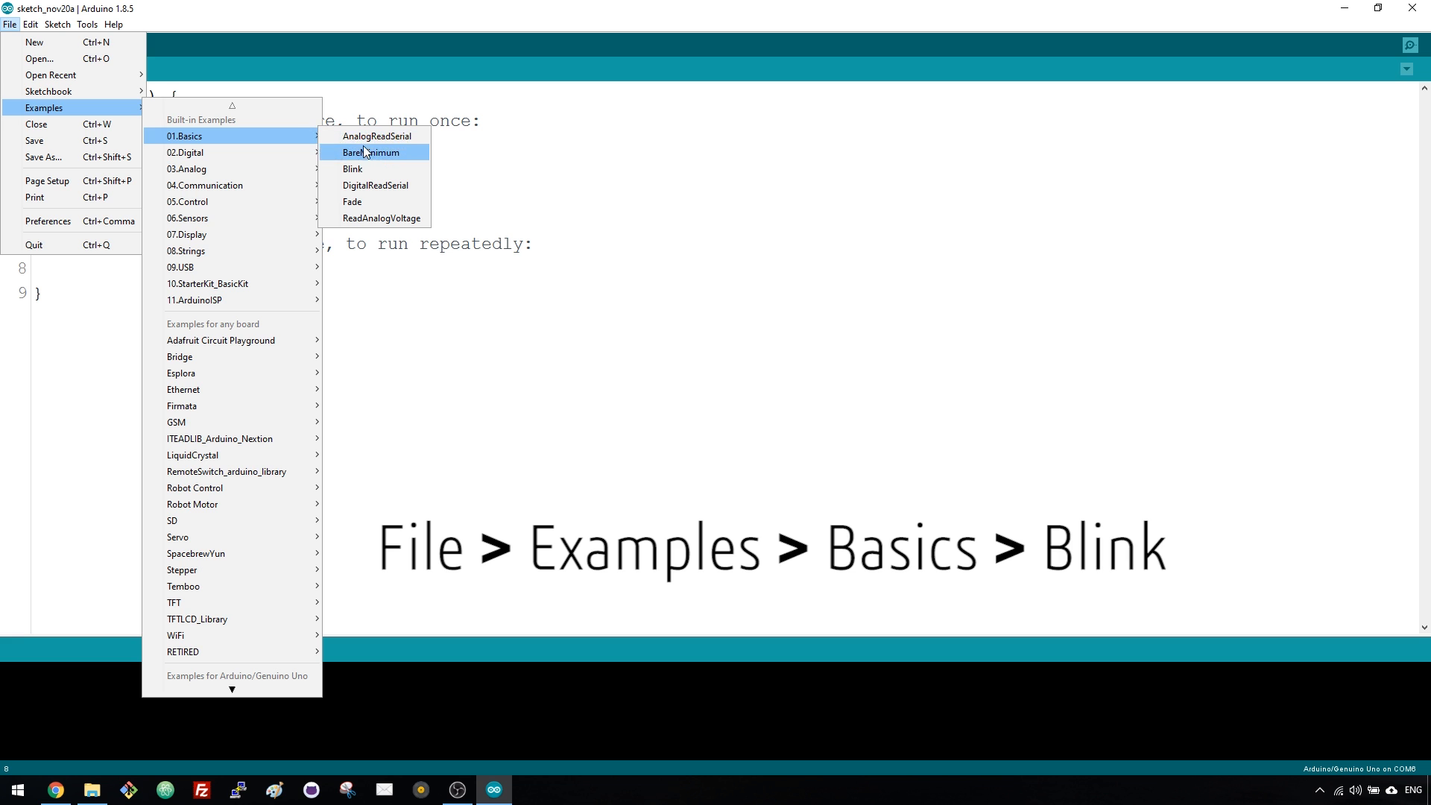
click(352, 169)
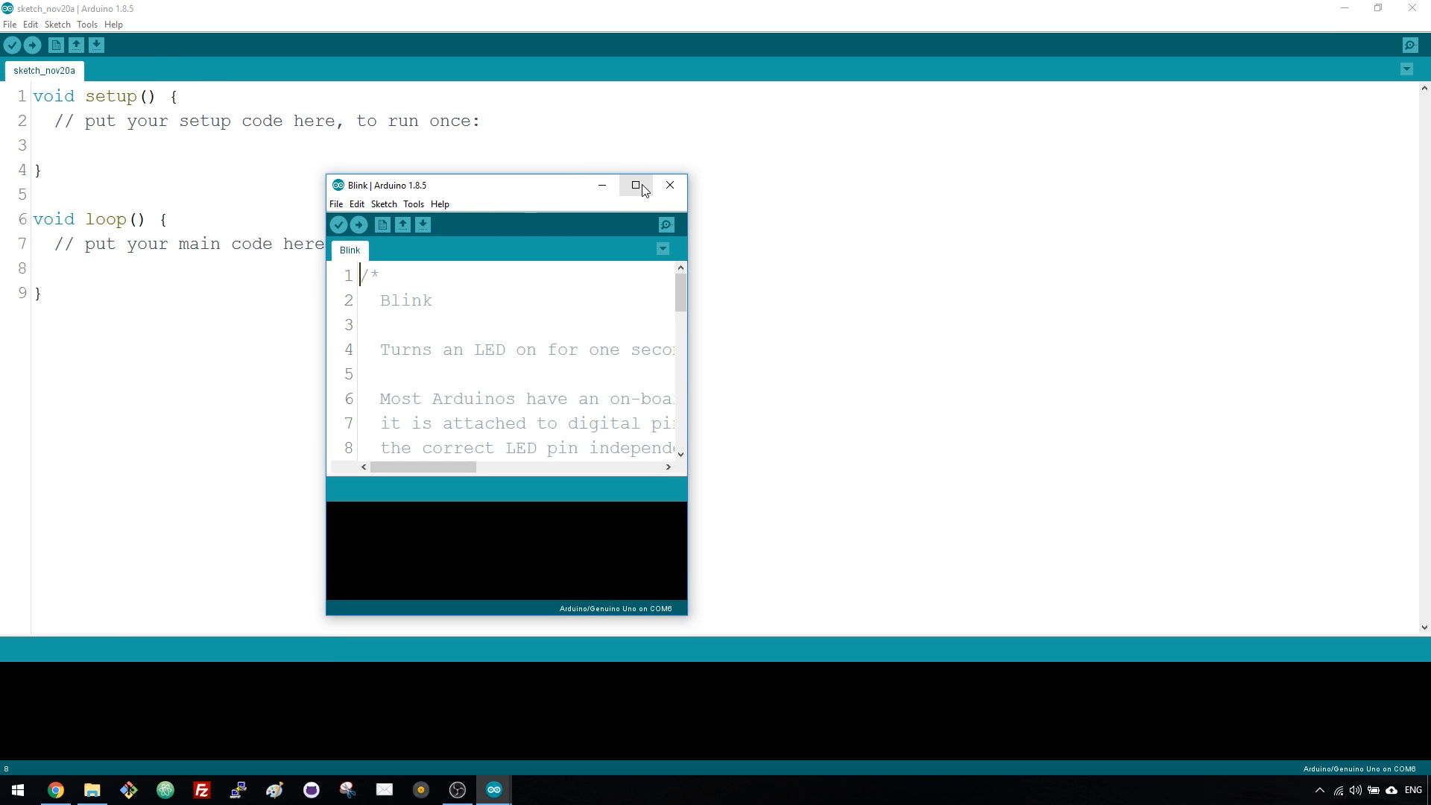
- Maximize the Blink window and review its loop code with the delay calls
click(635, 185)
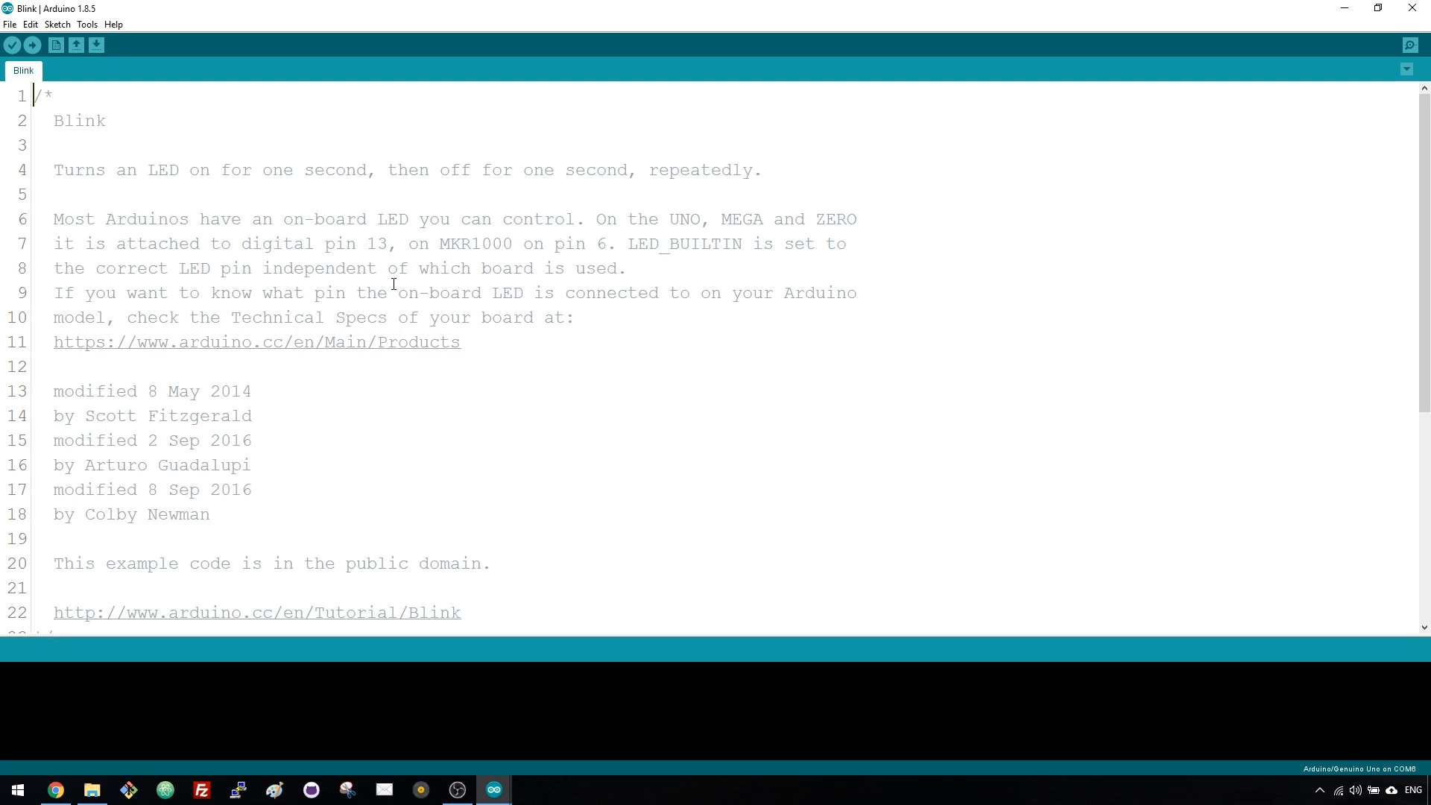
scroll(down, 3)
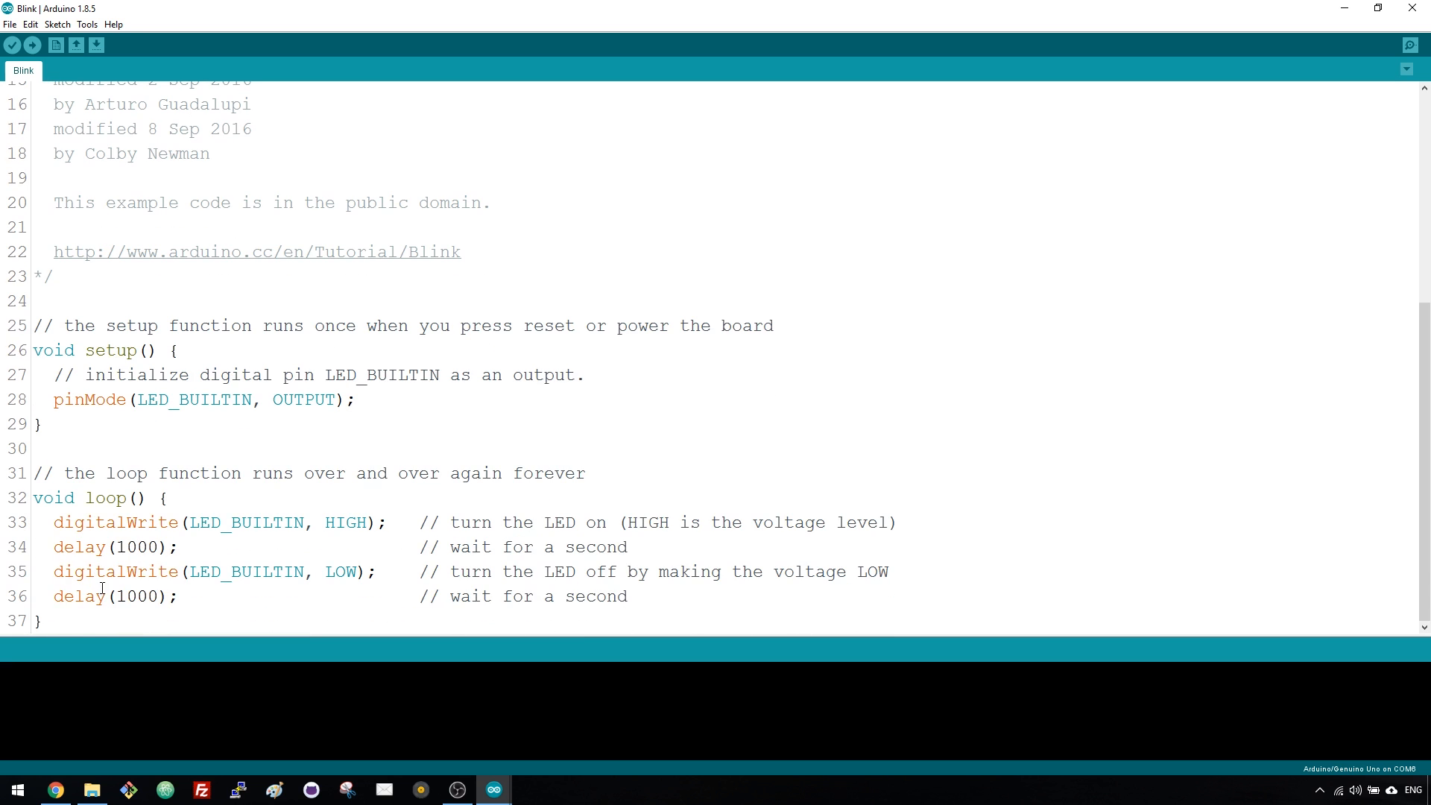
click(41, 423)
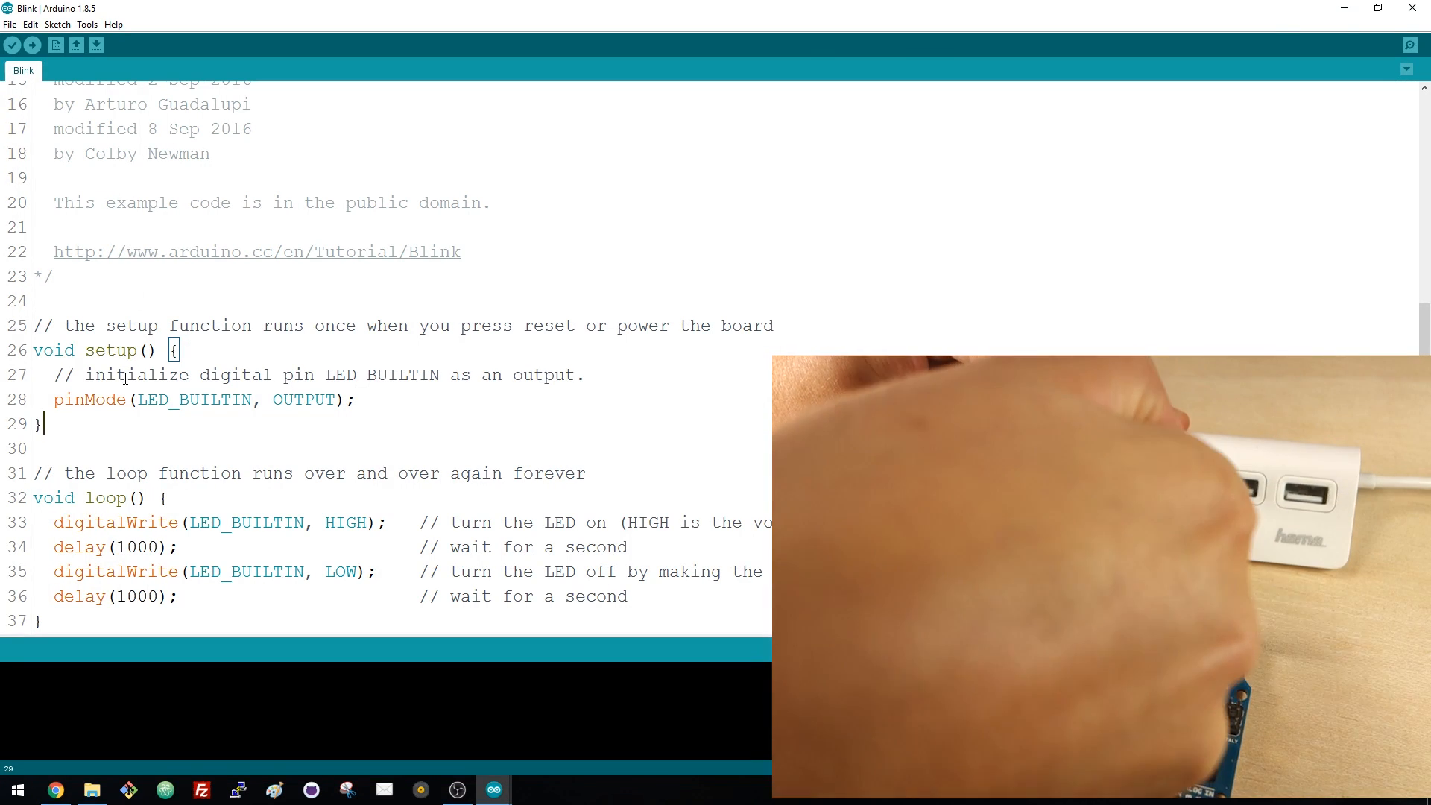
click(94, 25)
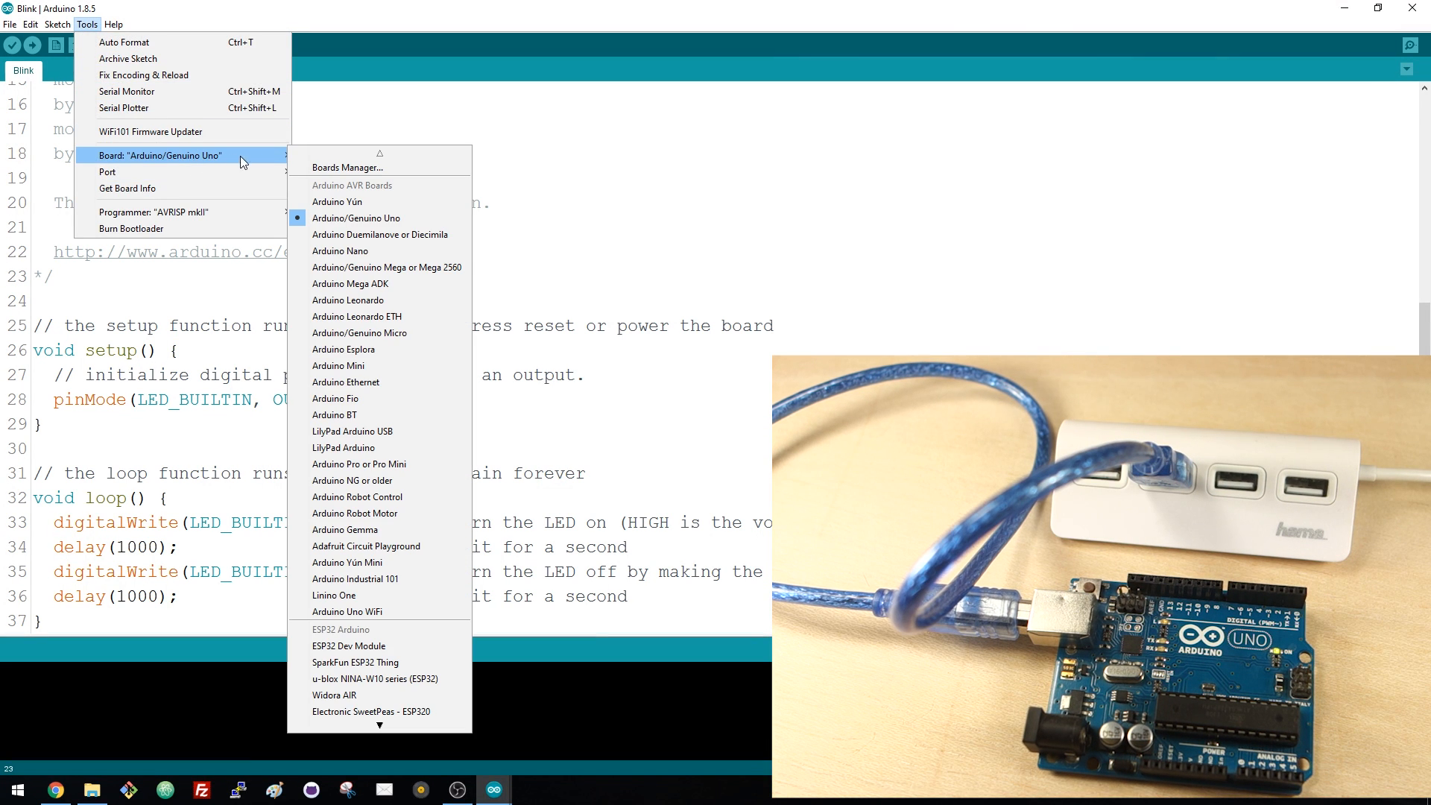
mouse_move(342, 218)
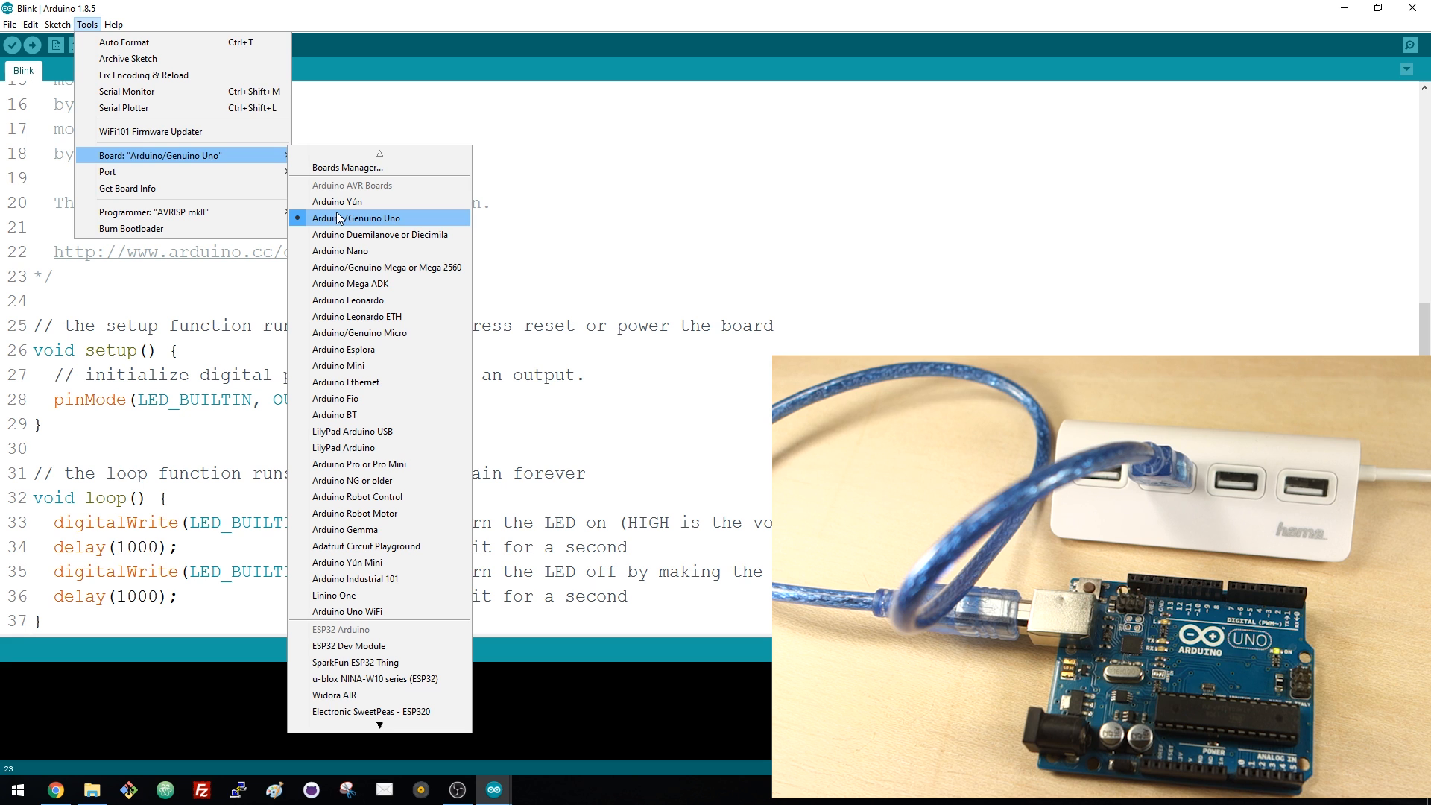
mouse_move(412, 220)
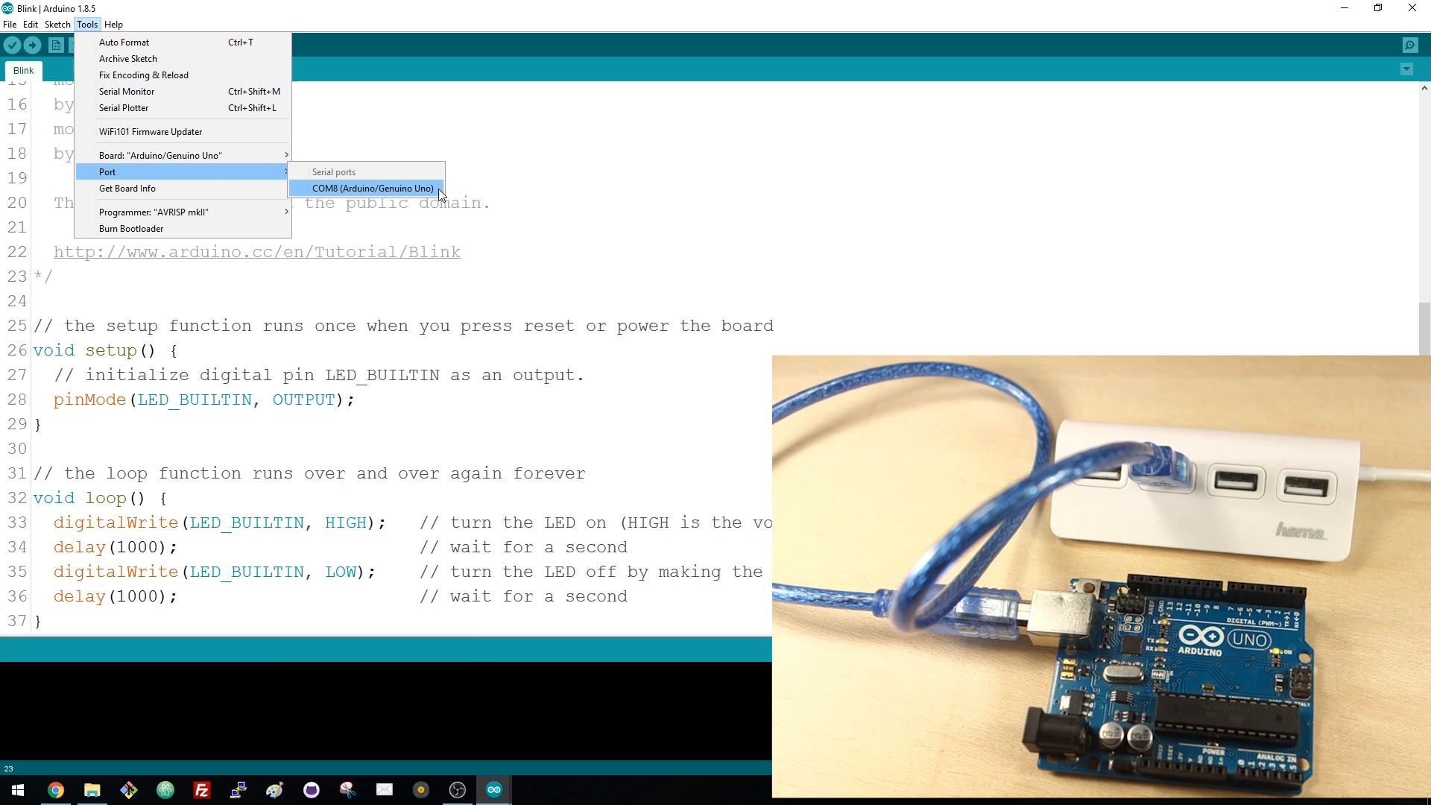
- Select COM8 (Arduino/Genuino Uno) as the serial port
click(375, 188)
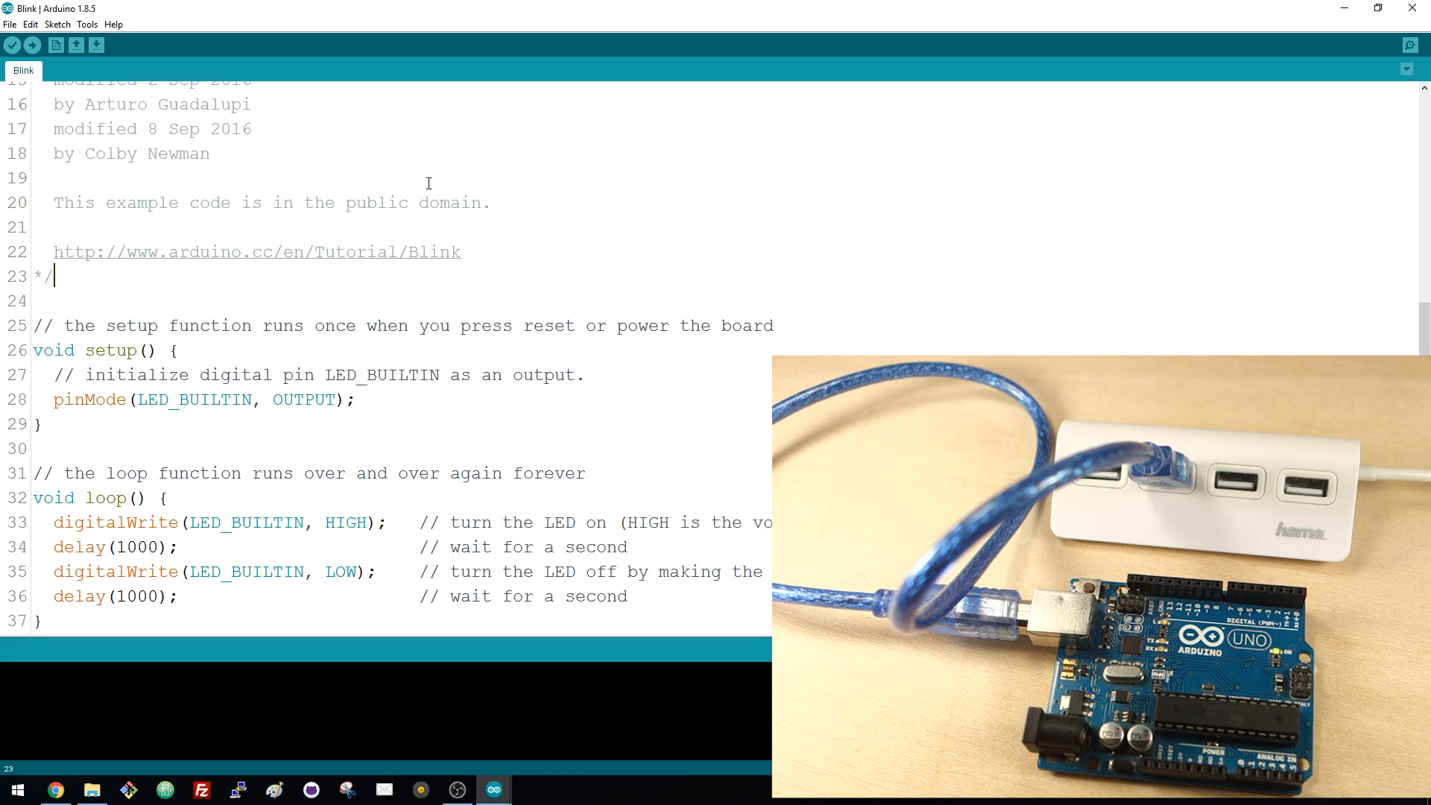
mouse_move(35, 46)
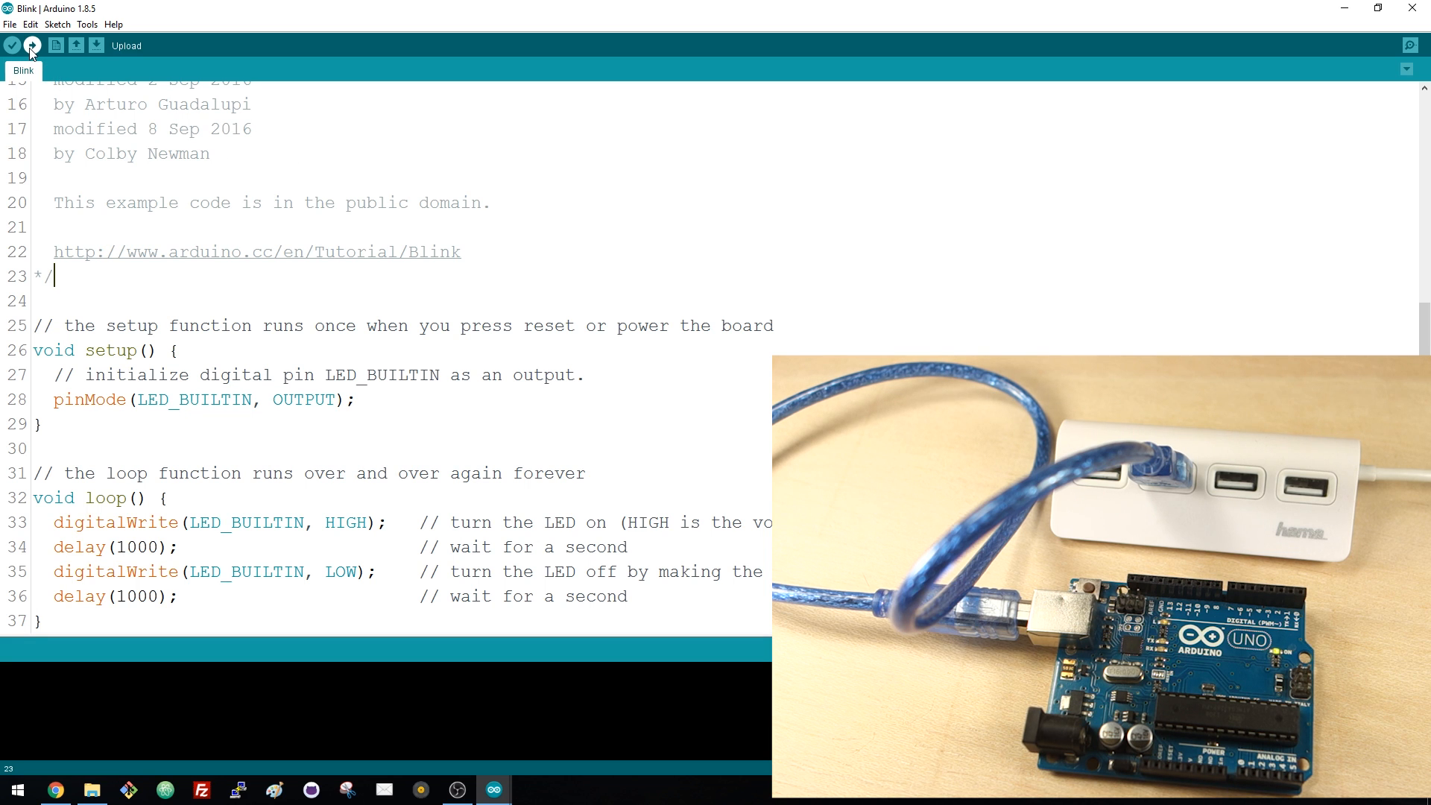
- Upload the Blink sketch to the connected Uno board
click(31, 45)
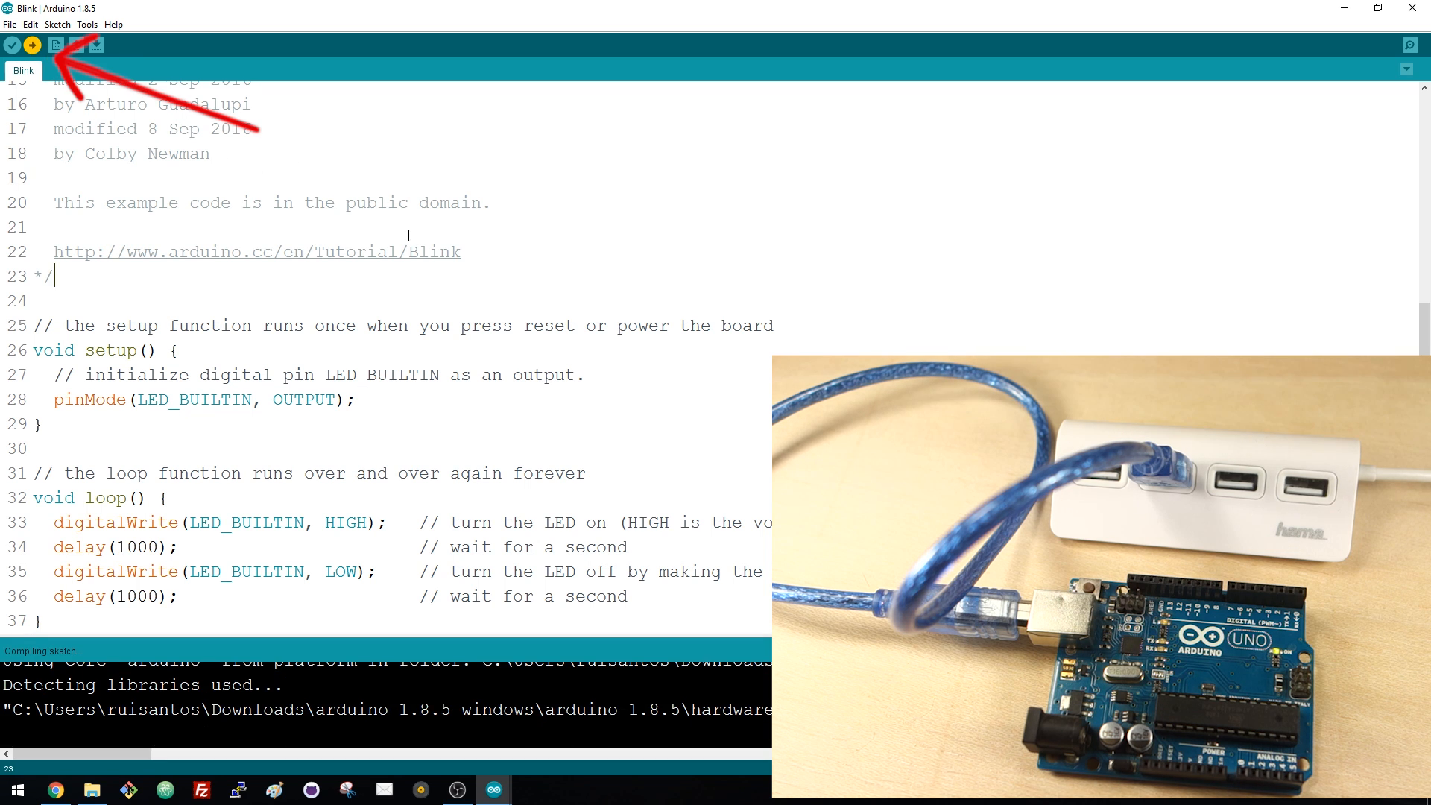